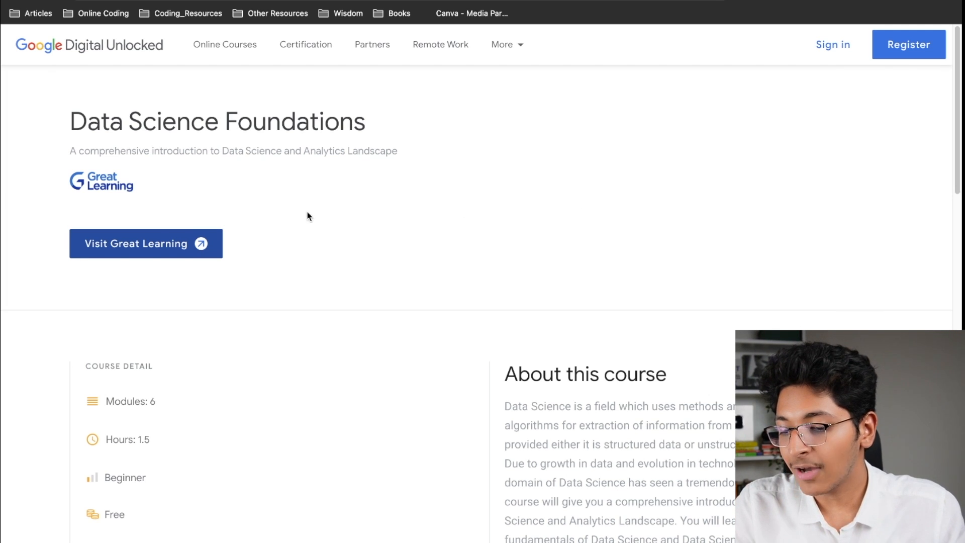
# Open Great Learning's Data Science Foundations page and scroll down to the Course Outline
pyautogui.scroll(-3)
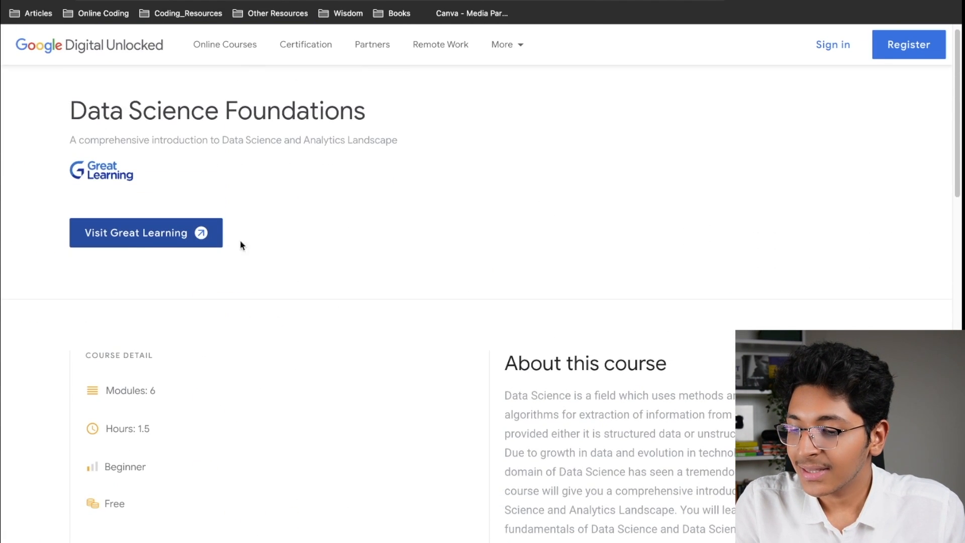
pyautogui.click(145, 233)
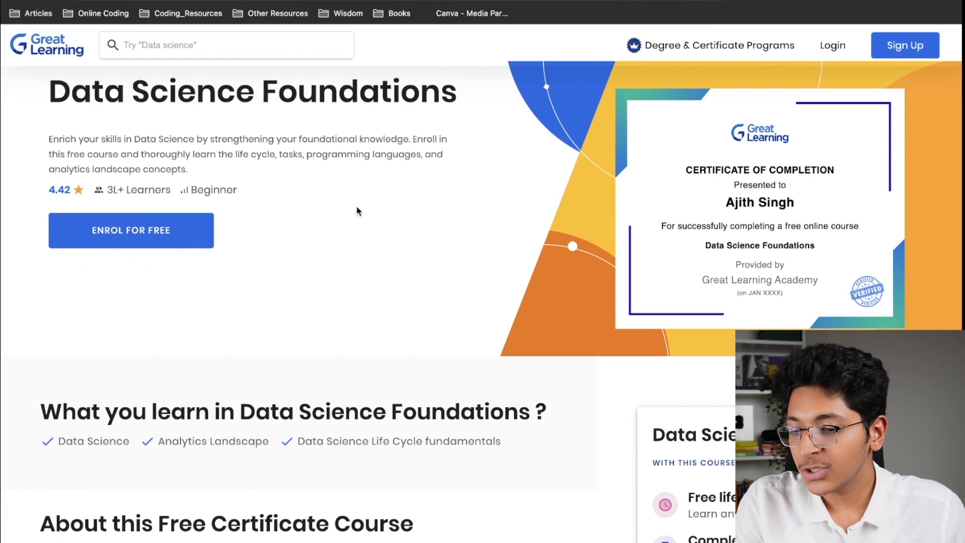
pyautogui.scroll(-3)
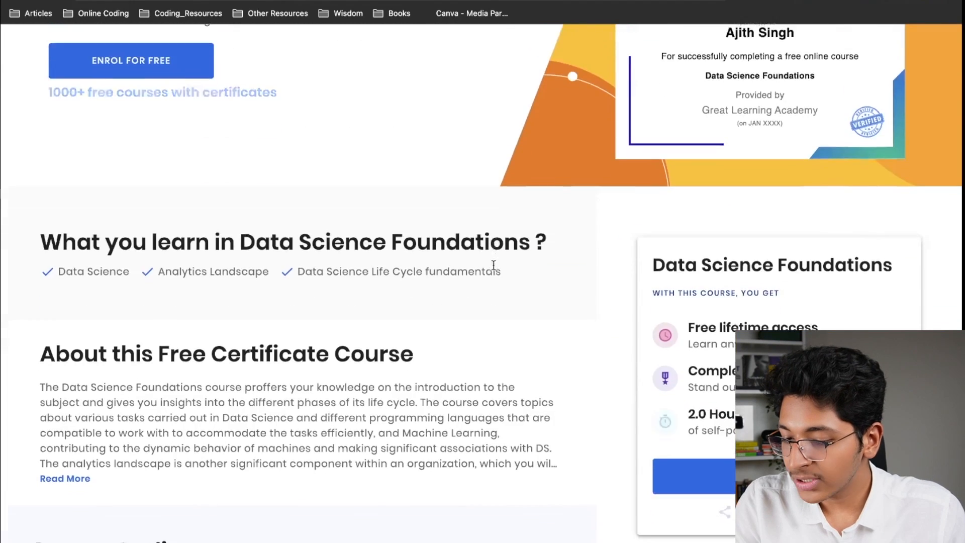
pyautogui.scroll(-3)
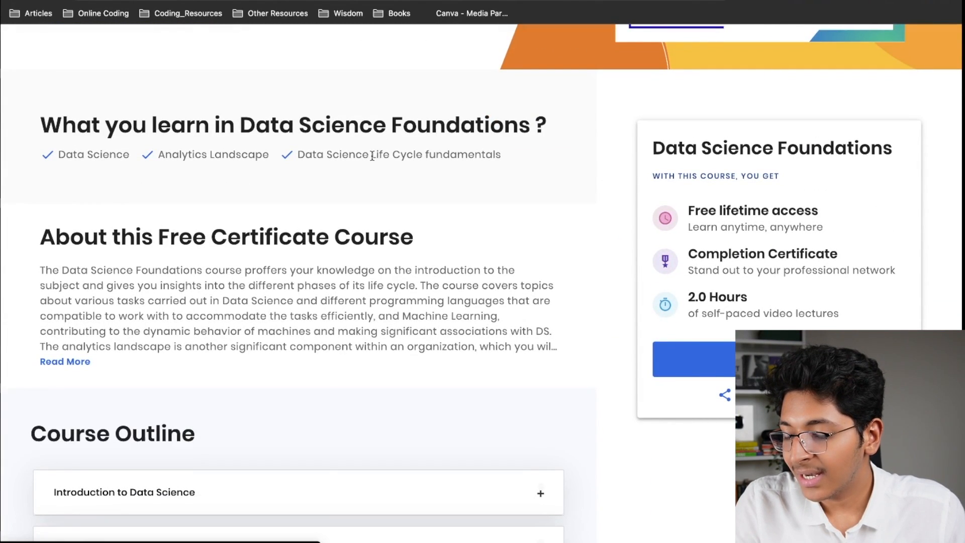